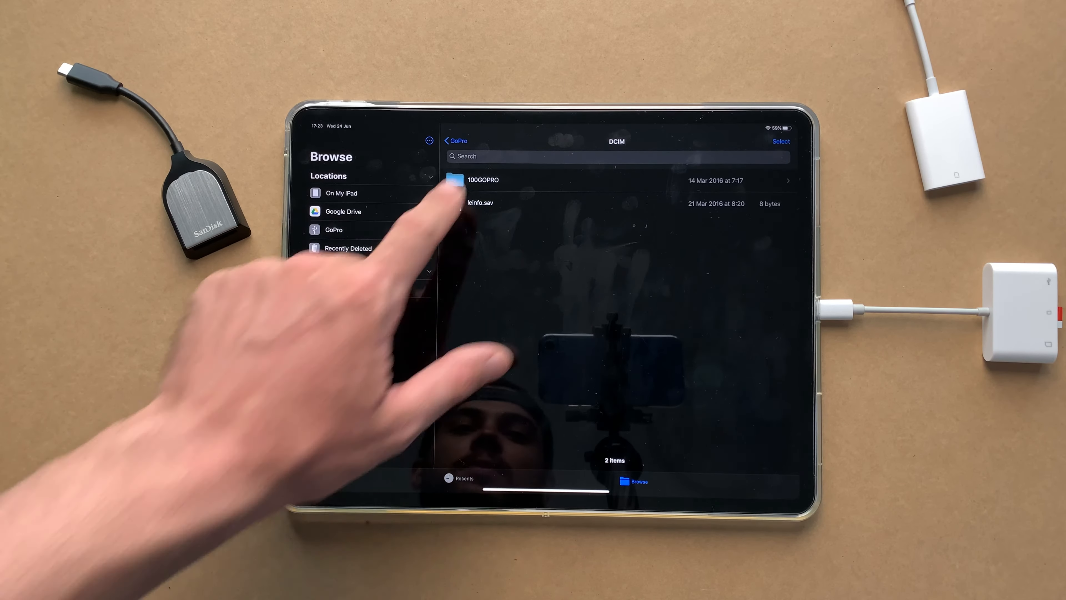
Copy the 2.35 GB GH013222 video from 100GOPRO into On My iPad while the stopwatch runs.
click(482, 179)
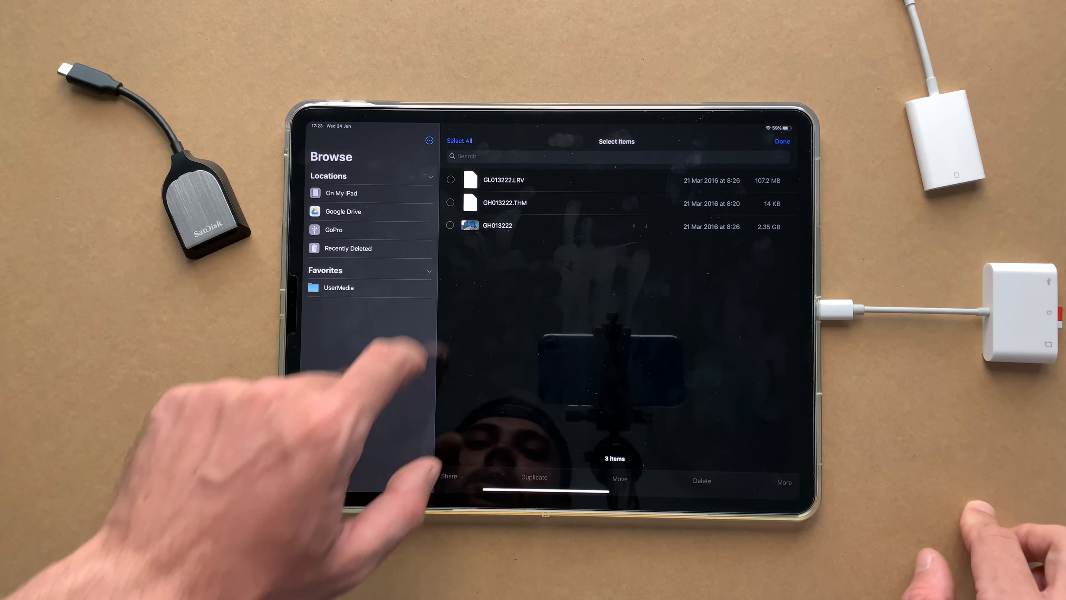
click(619, 481)
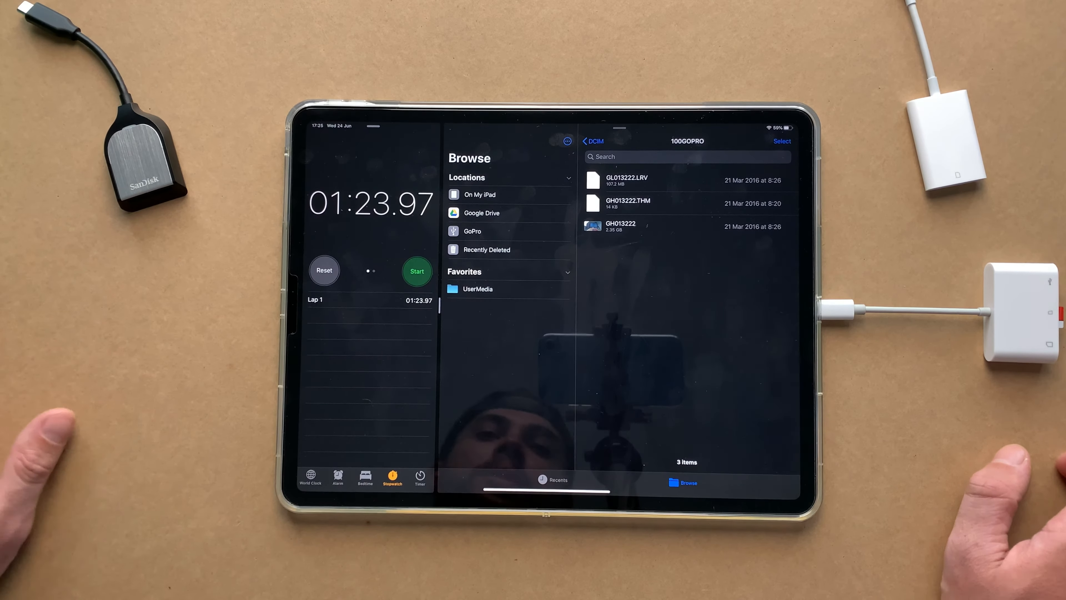
Reset the stopwatch and select the GoPro card location, now empty after the reader swap.
click(479, 194)
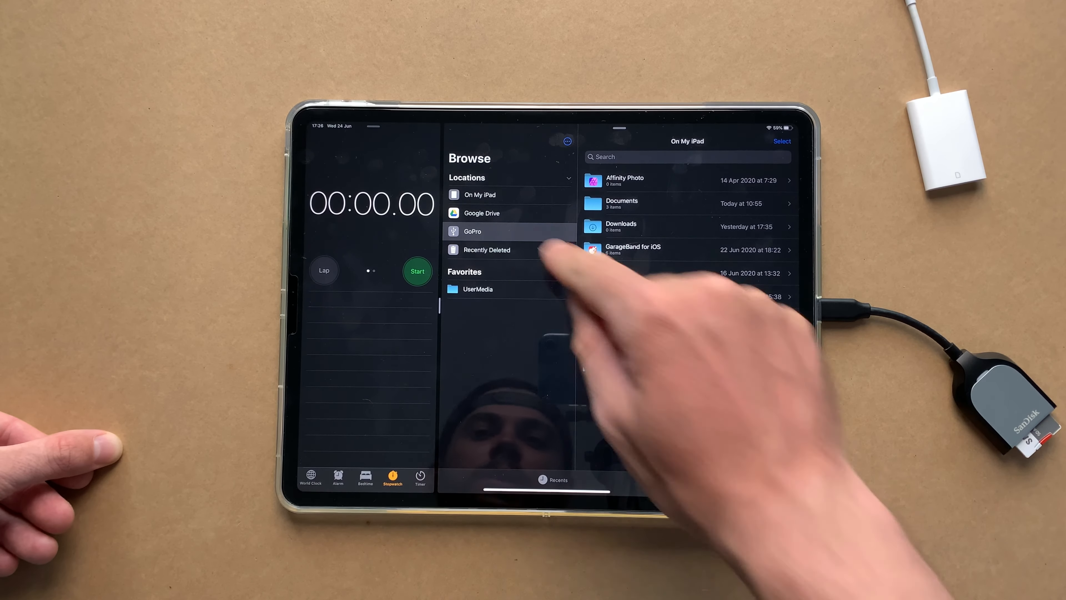
click(486, 249)
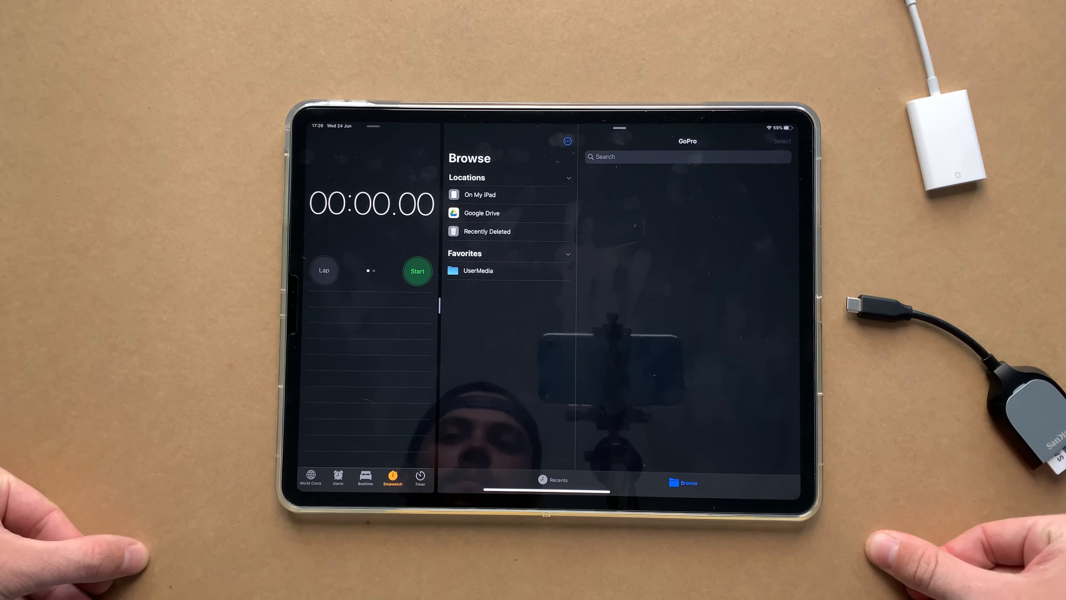
Time the second GH013222 copy at 1:41.07 and reset the stopwatch for the next reader.
click(480, 194)
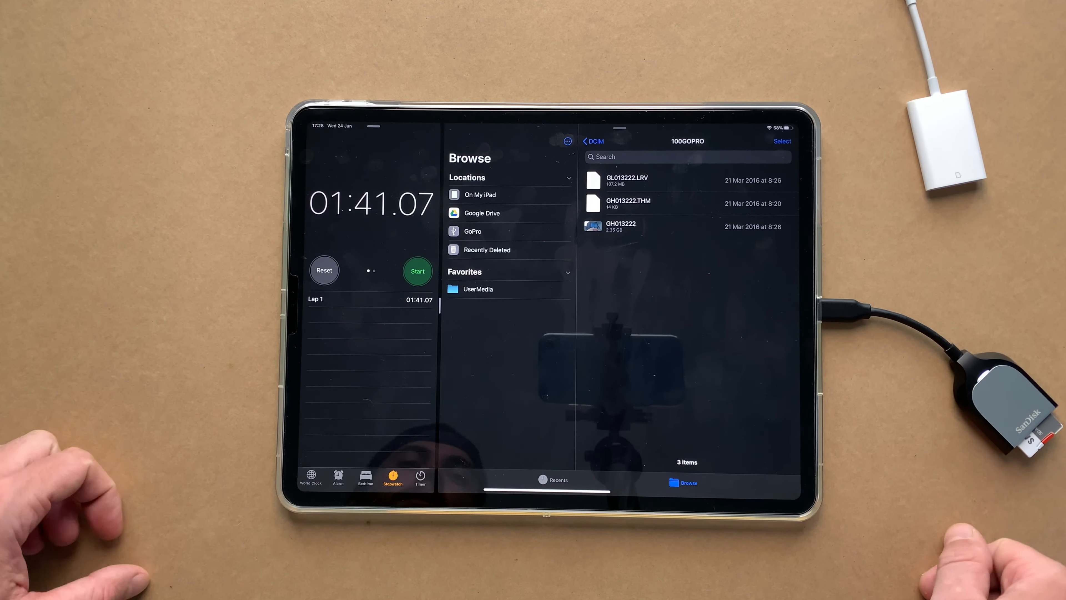
click(479, 195)
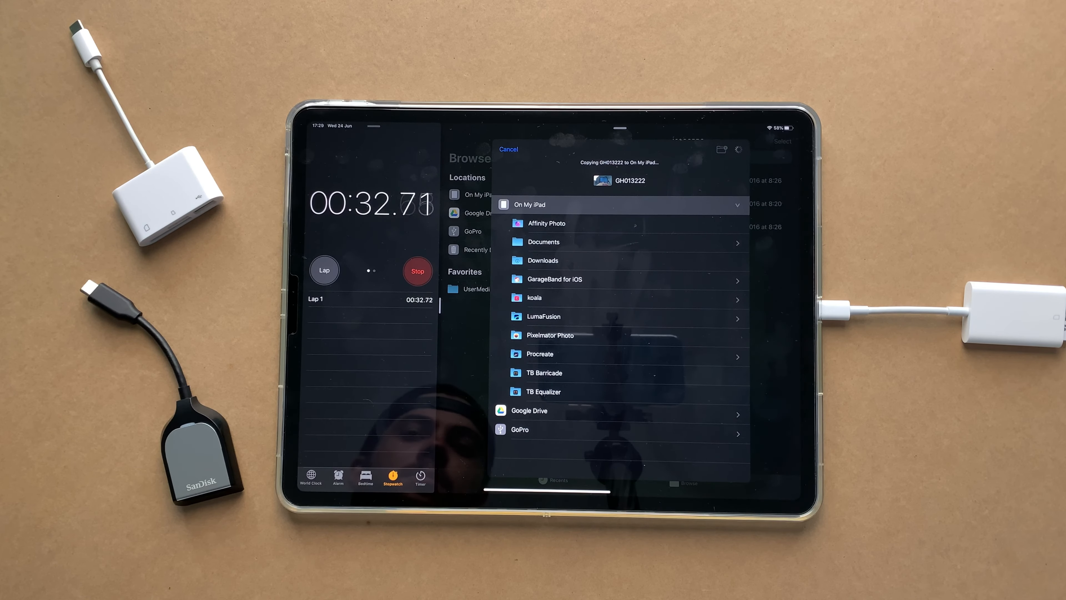
Confirm the third GH013222 copy to On My iPad and stop the stopwatch at 35.32 seconds.
click(508, 149)
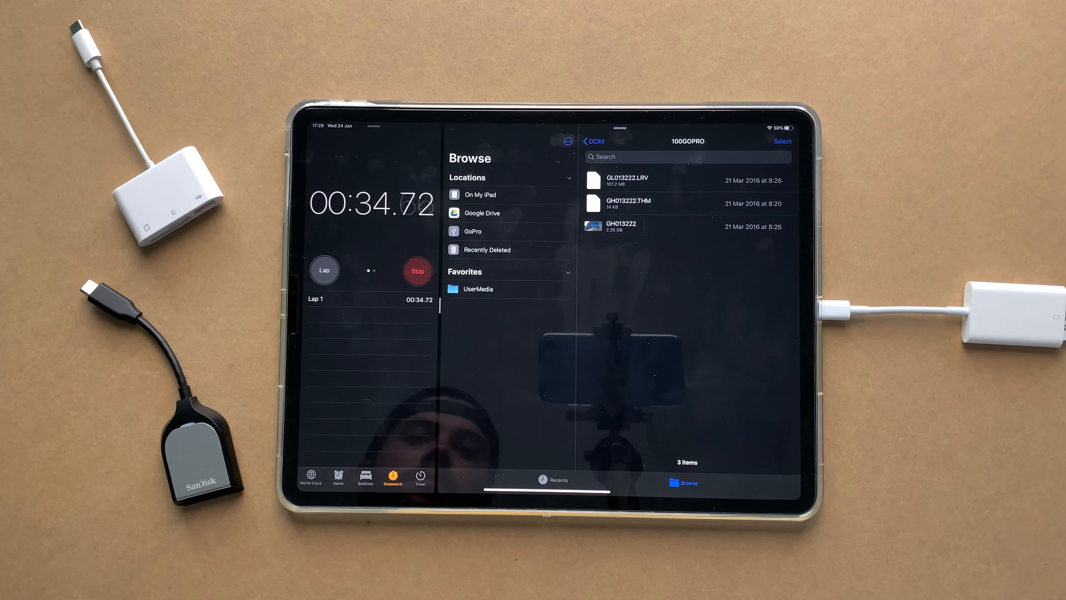
click(417, 270)
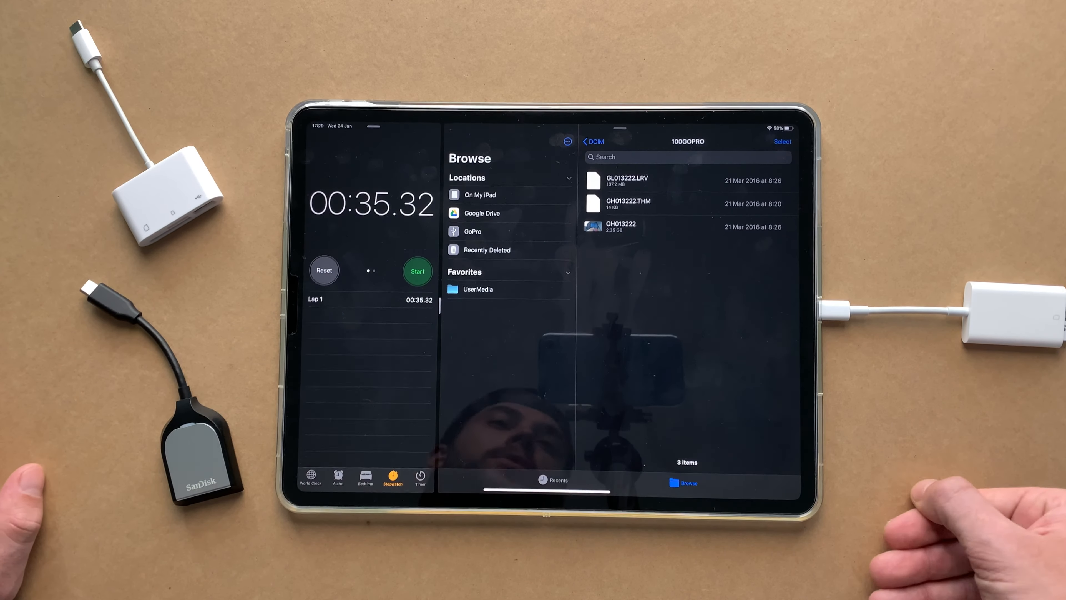